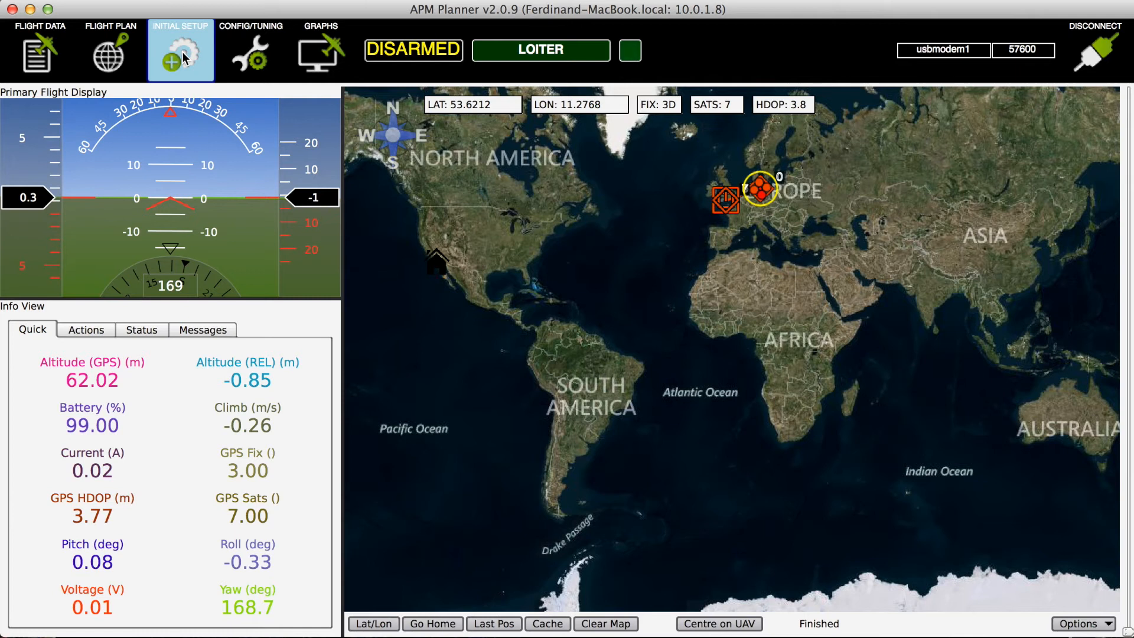
Show the Camera Gimbal page with tilt on RC9 from RC6 and pan on RC10 from RC8.
click(180, 49)
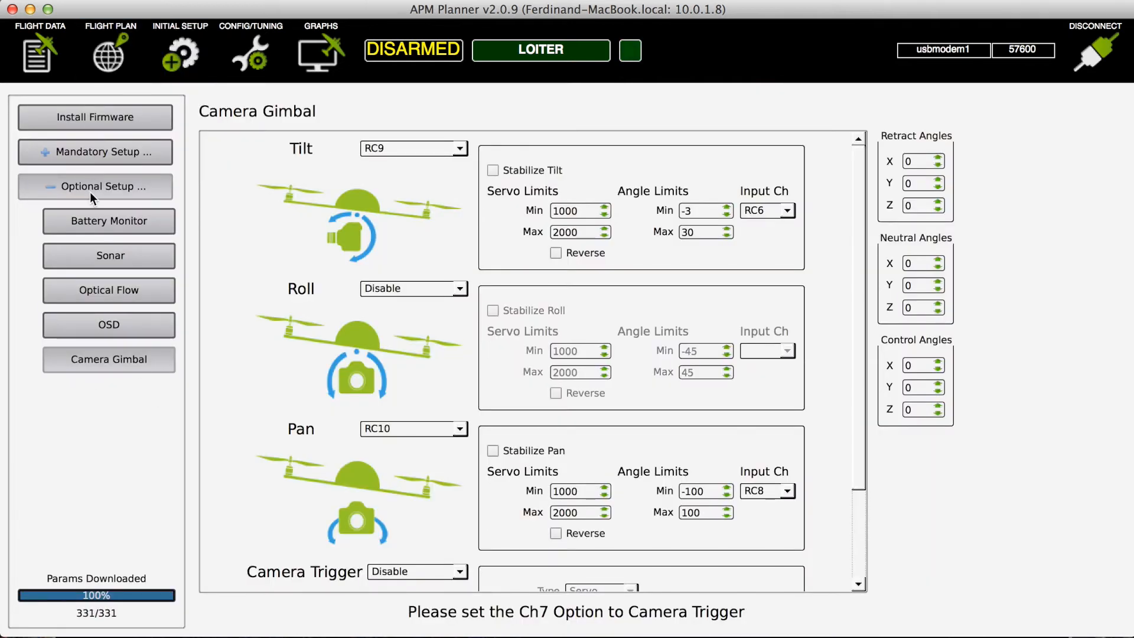
mouse_move(159, 266)
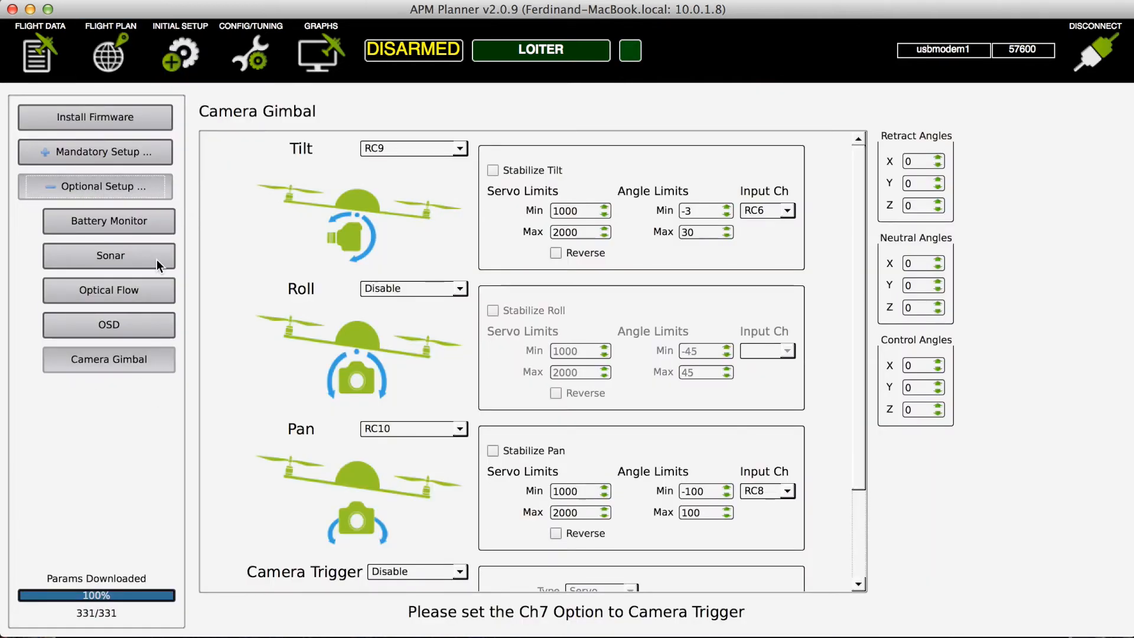
mouse_move(397, 443)
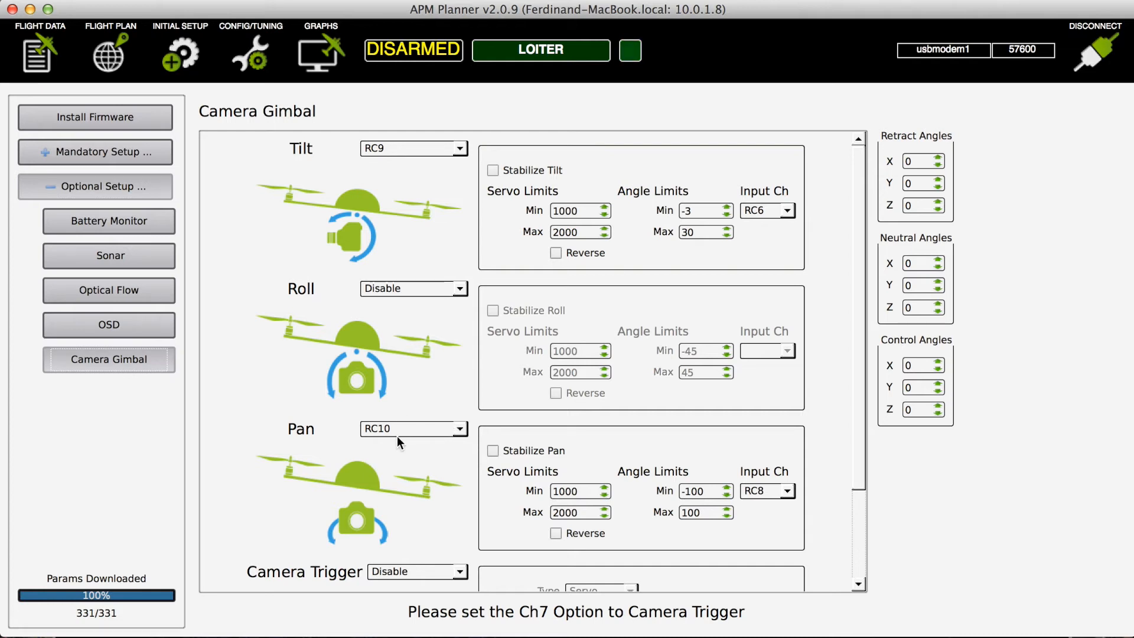
mouse_move(740, 202)
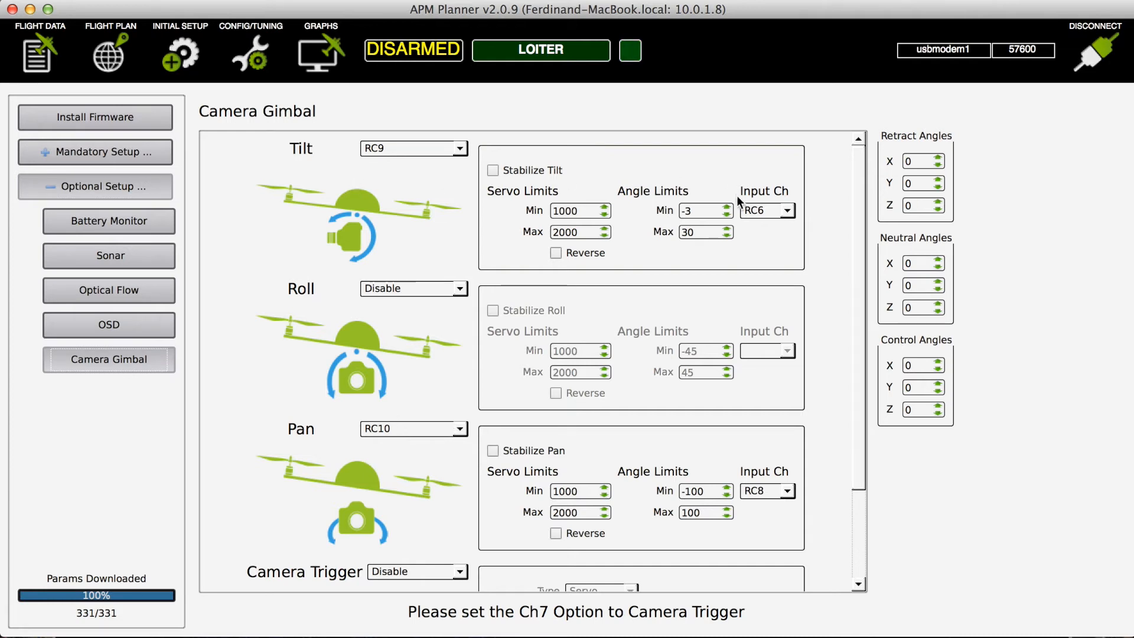
mouse_move(764, 223)
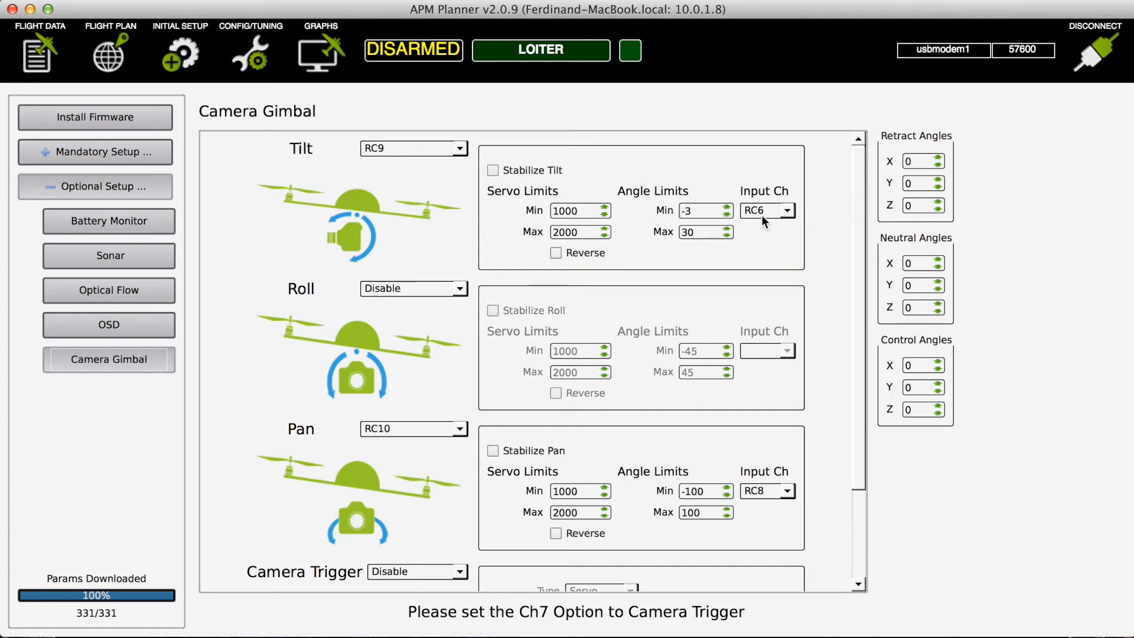
mouse_move(374, 163)
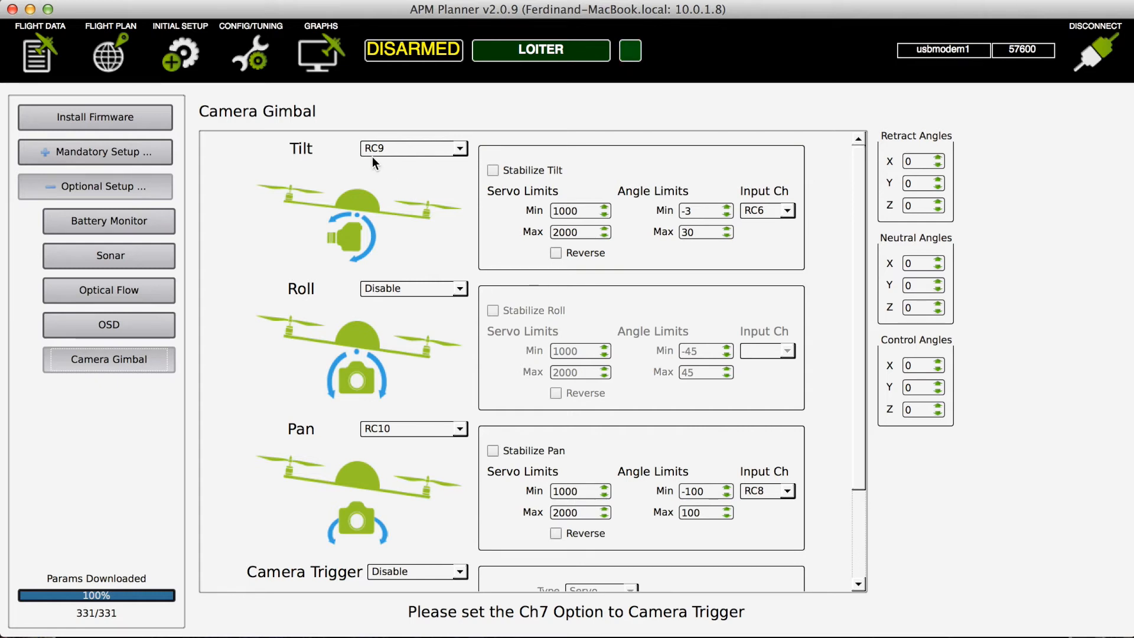
mouse_move(355, 355)
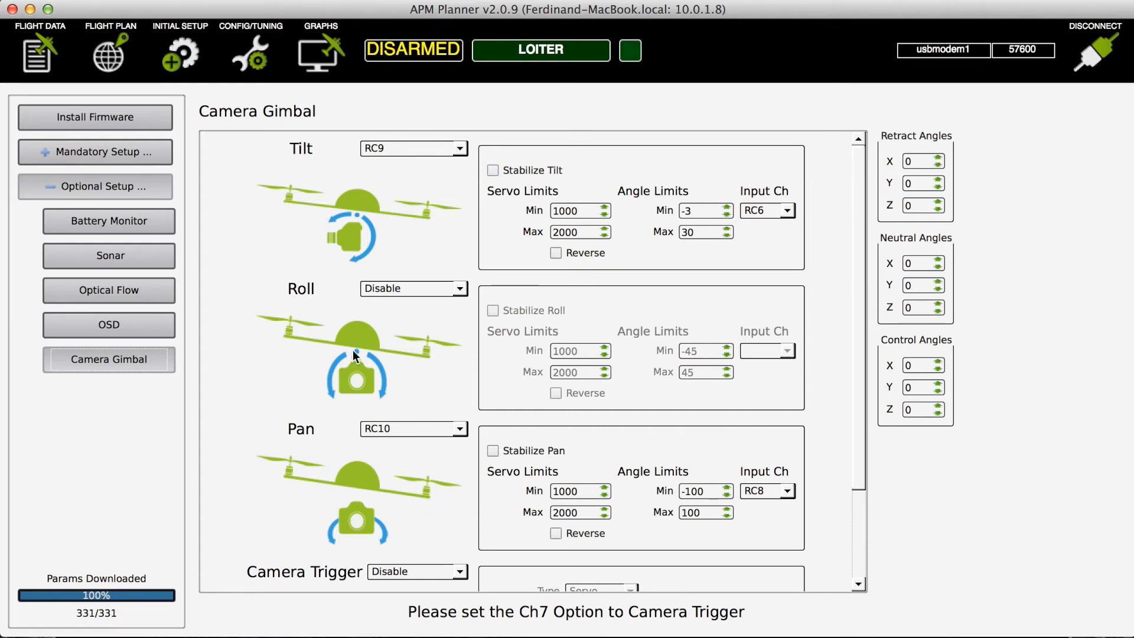
mouse_move(321, 445)
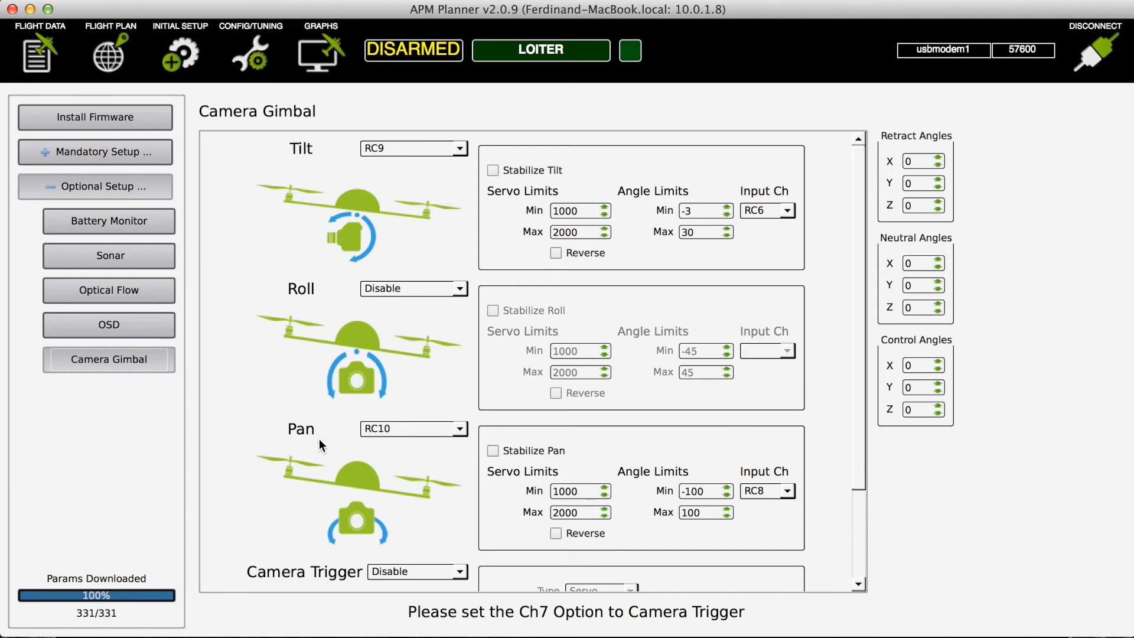
mouse_move(555, 498)
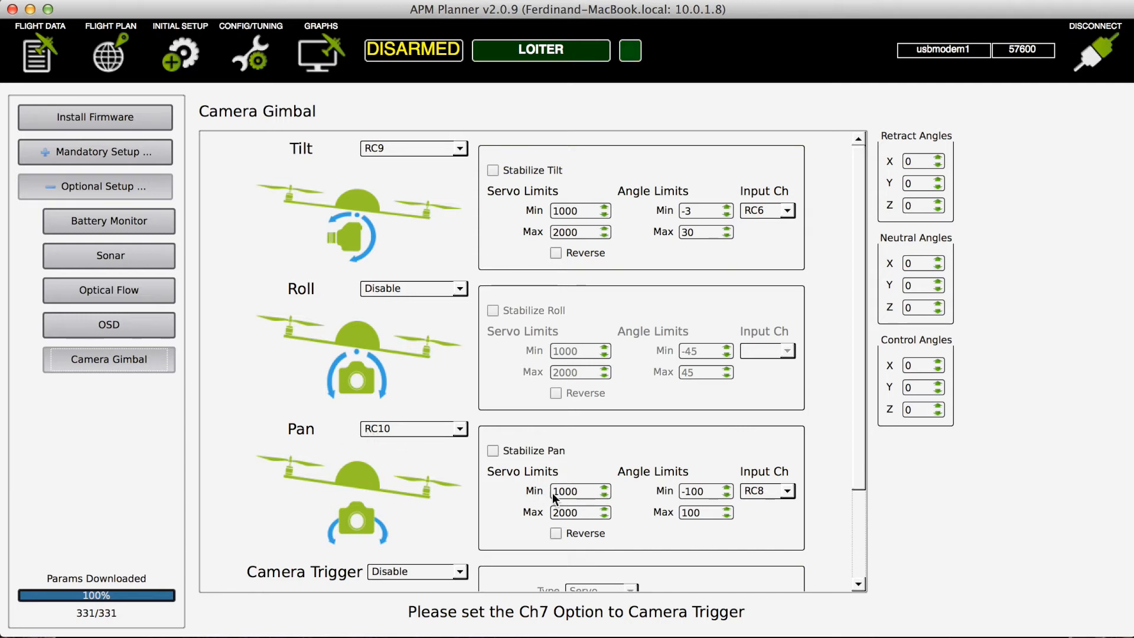
mouse_move(756, 486)
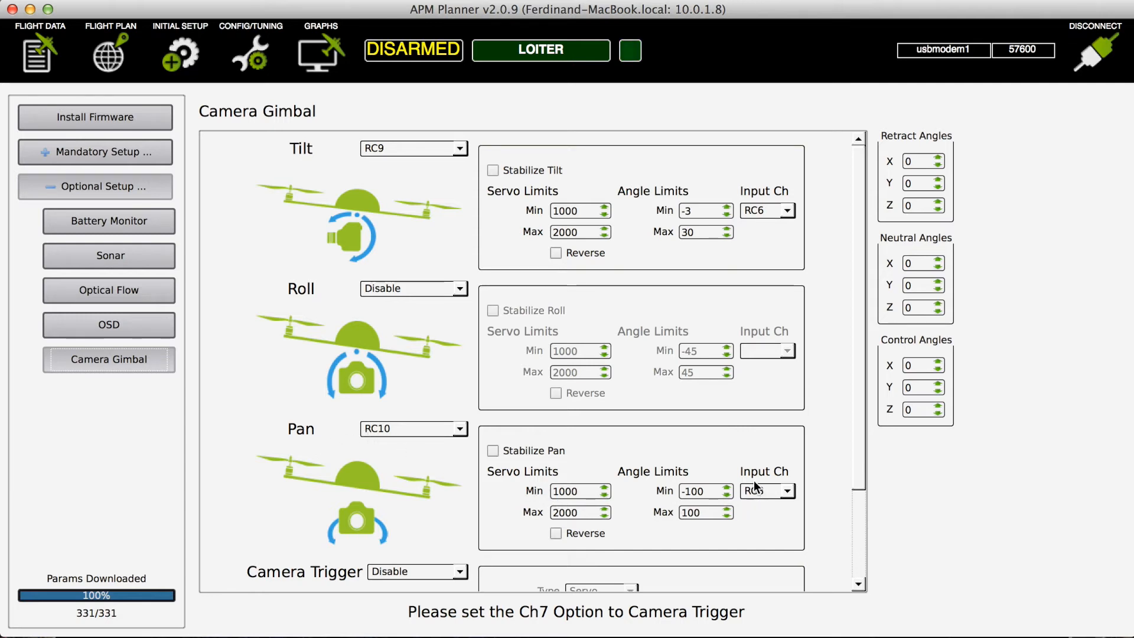
click(787, 490)
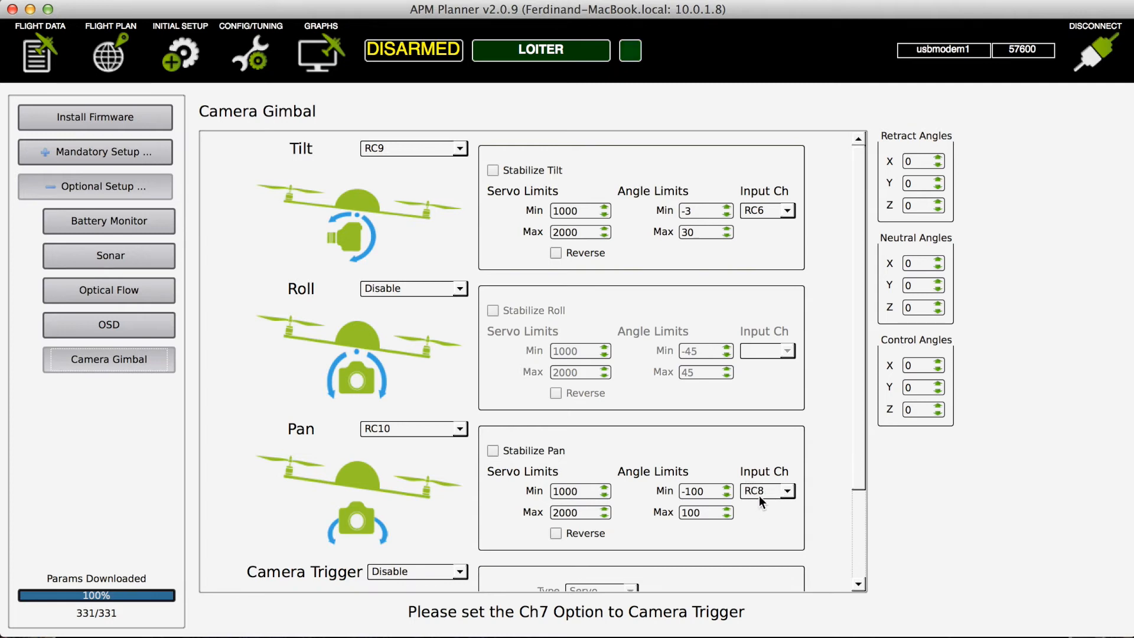
mouse_move(269, 529)
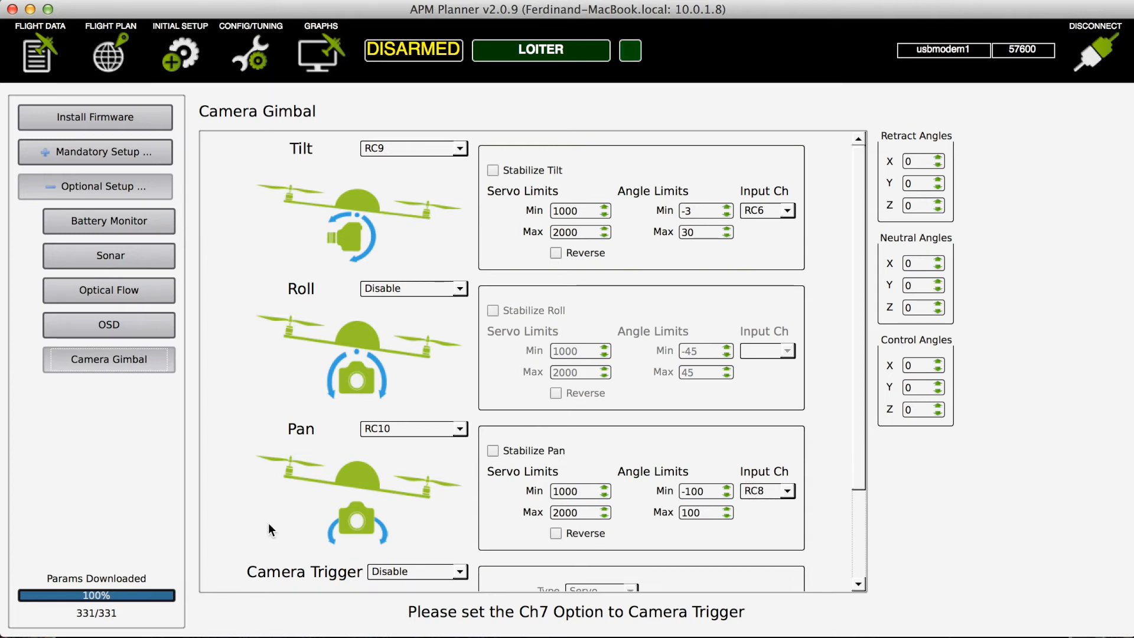